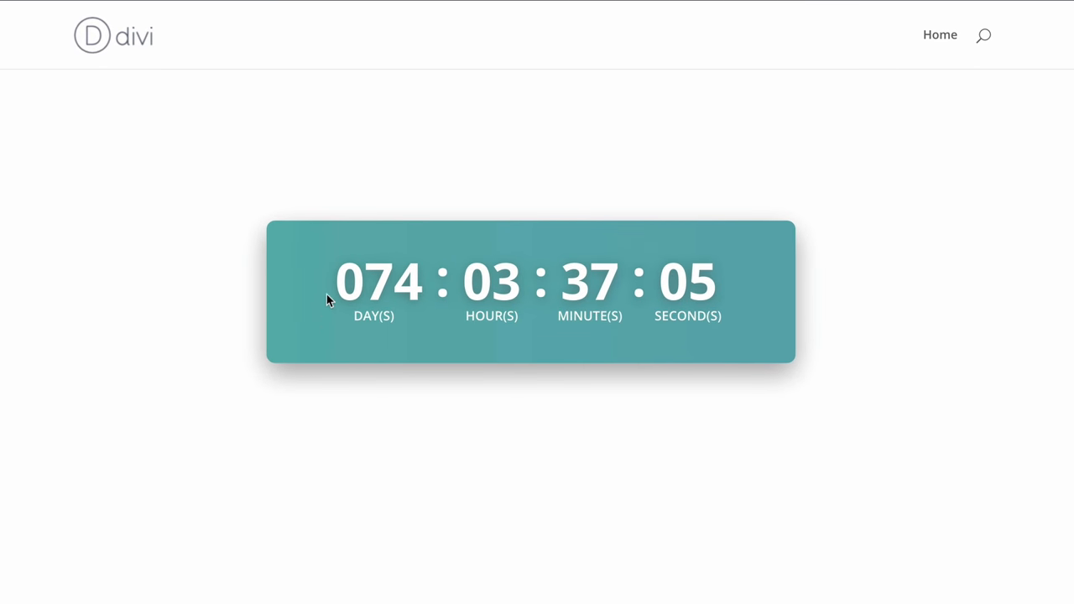
pyautogui.moveTo(523, 383)
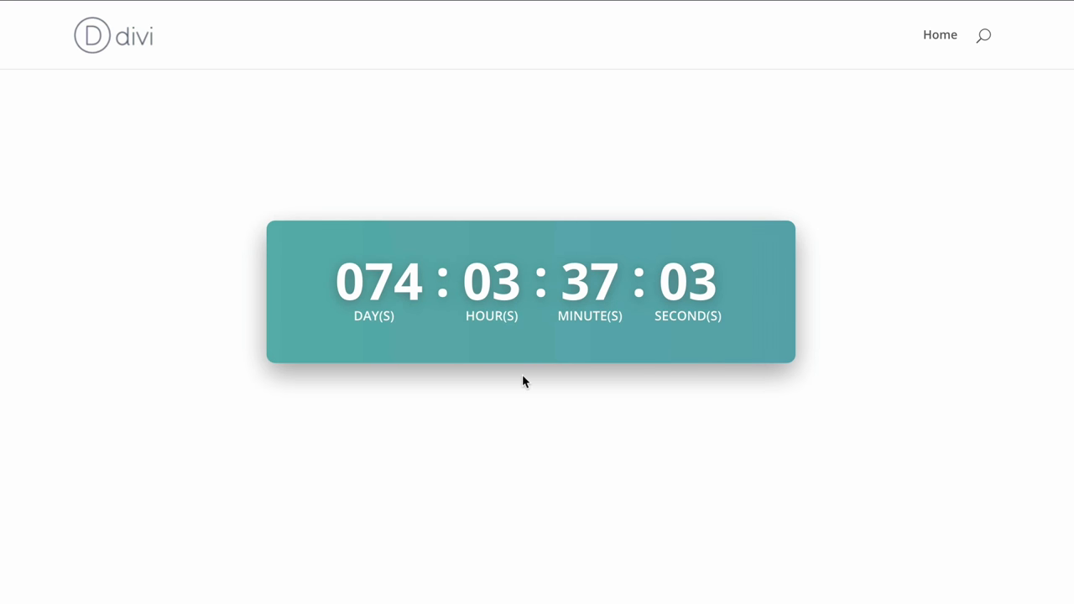
pyautogui.moveTo(734, 332)
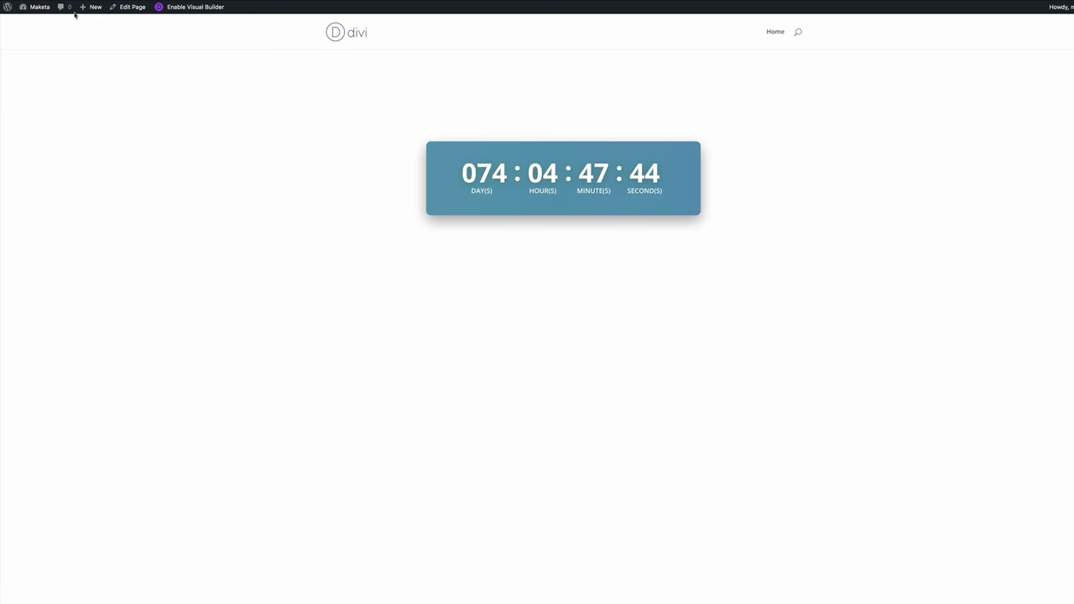
pyautogui.moveTo(374, 104)
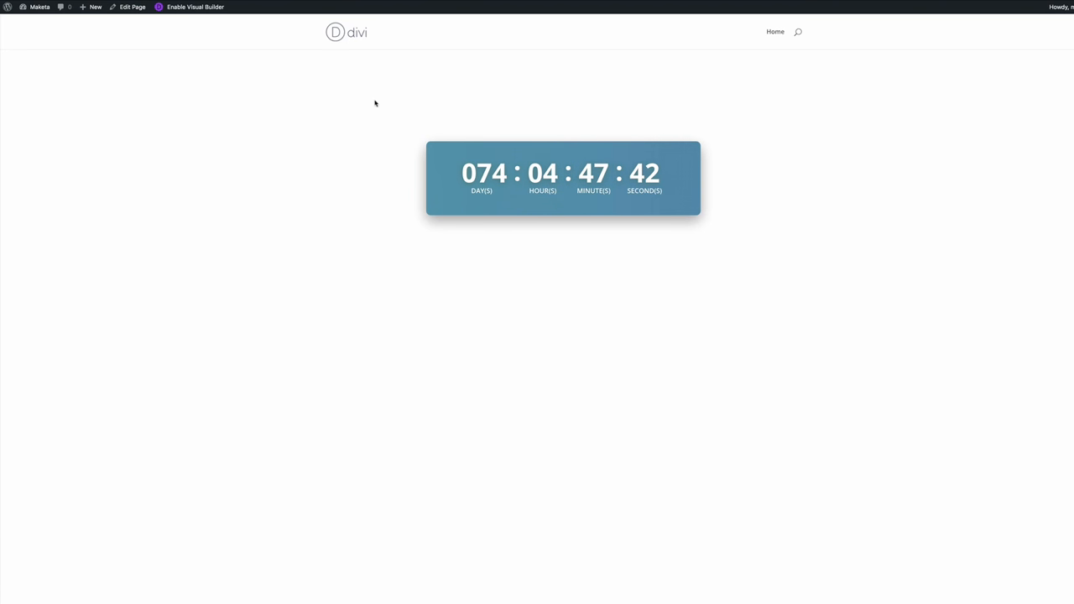
# Bring up the site's admin shortcuts dropdown from the admin bar.
pyautogui.click(40, 7)
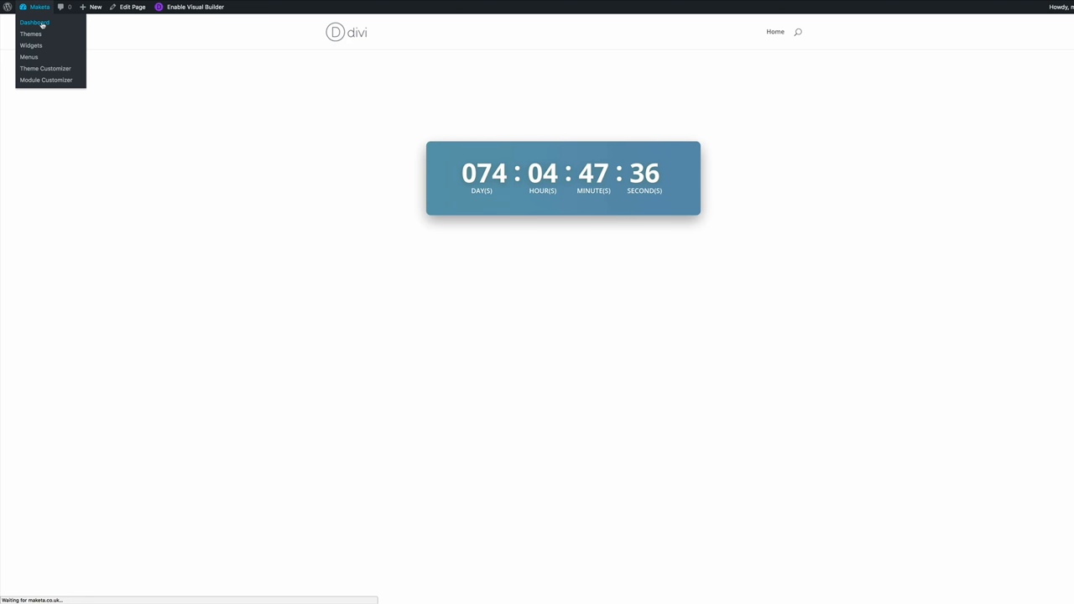
# From the dashboard, start a new page titled 'gt' and enable the Divi Builder on it.
pyautogui.click(34, 22)
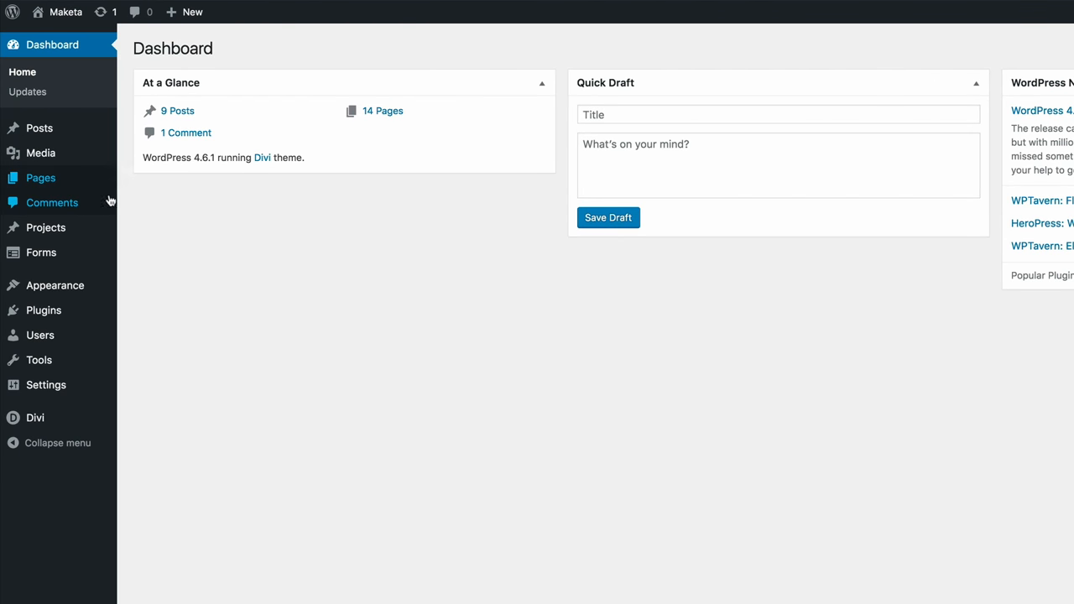
pyautogui.moveTo(40, 178)
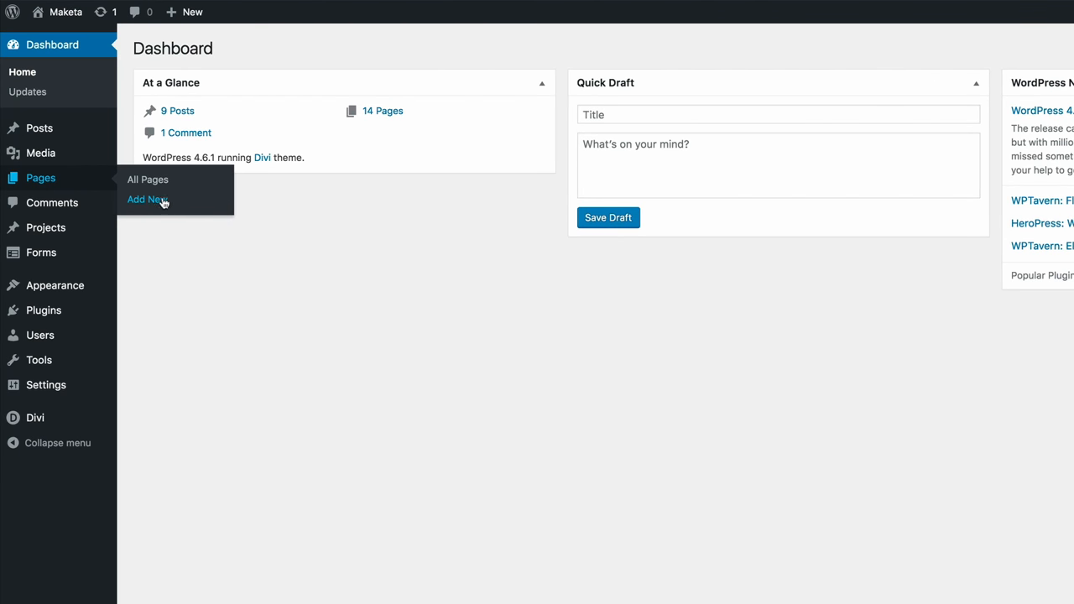
pyautogui.click(148, 198)
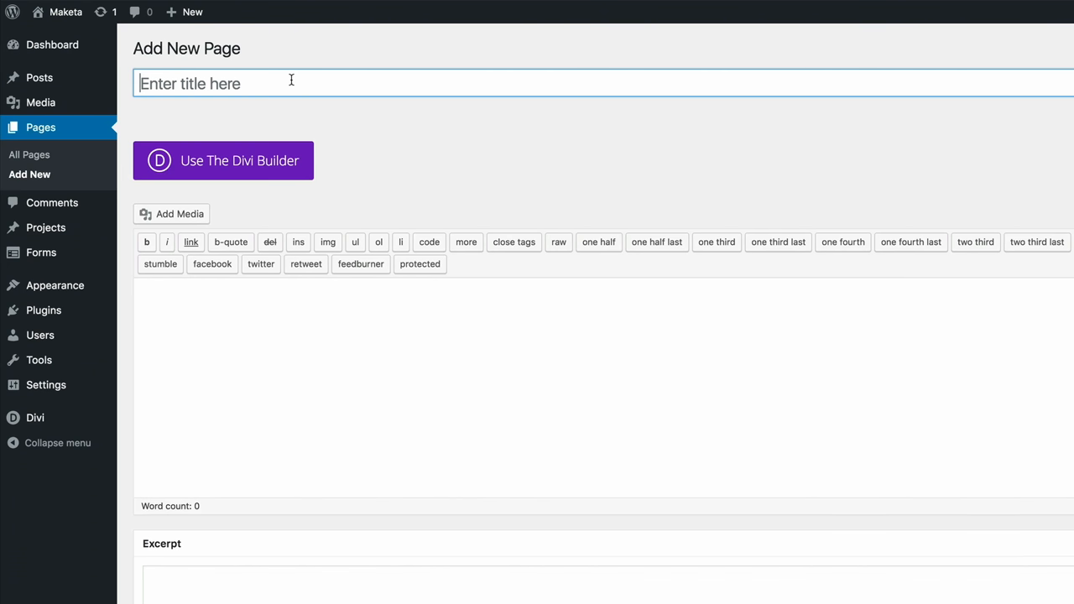
pyautogui.write('gtt')
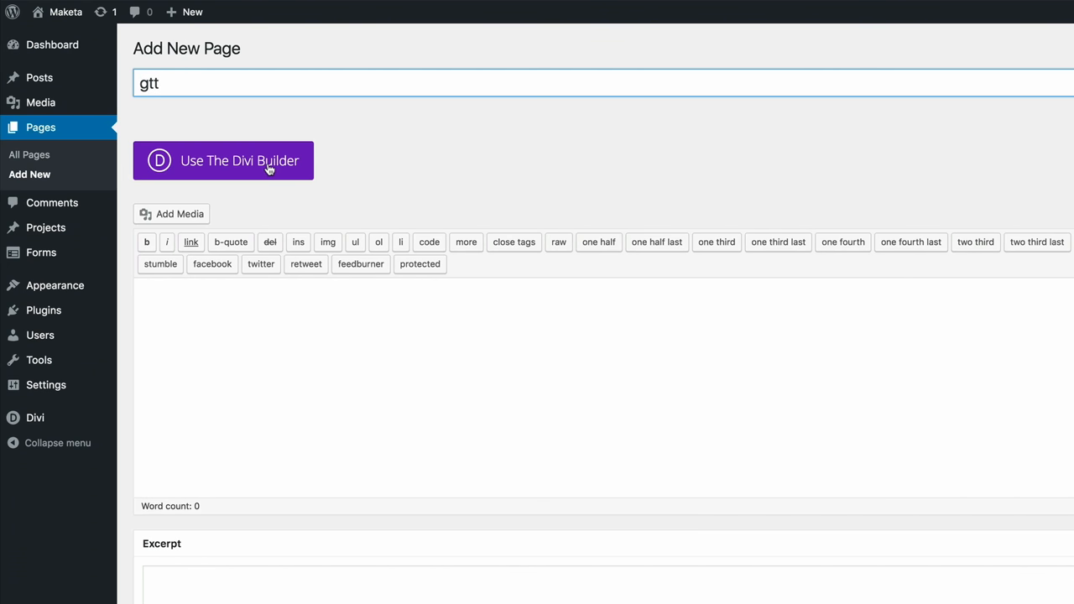
pyautogui.click(223, 161)
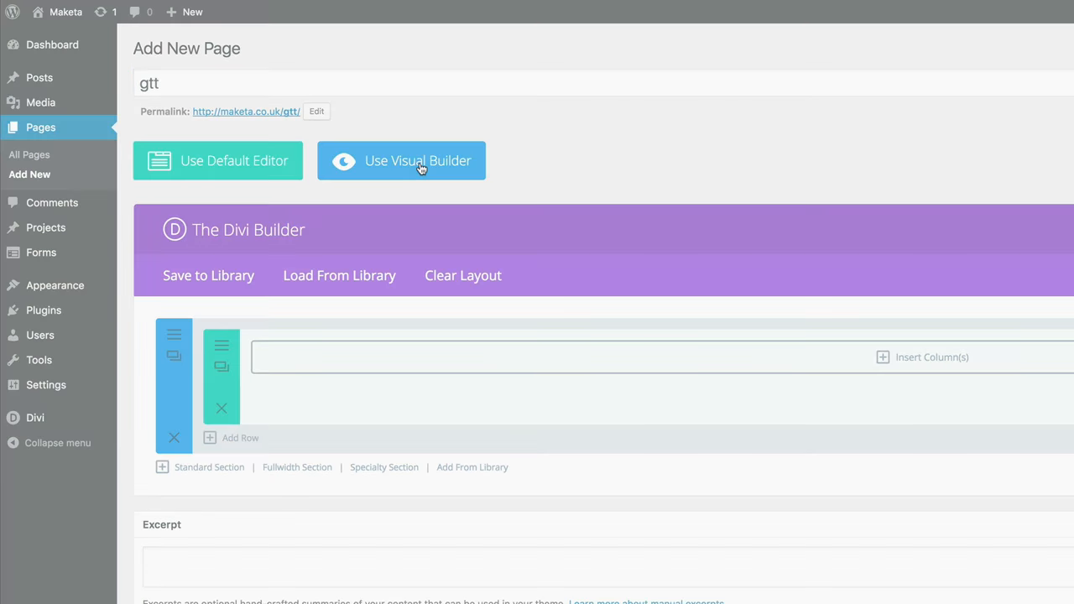
# Launch the visual builder and filter the Insert Module list with 'cou'.
pyautogui.click(401, 161)
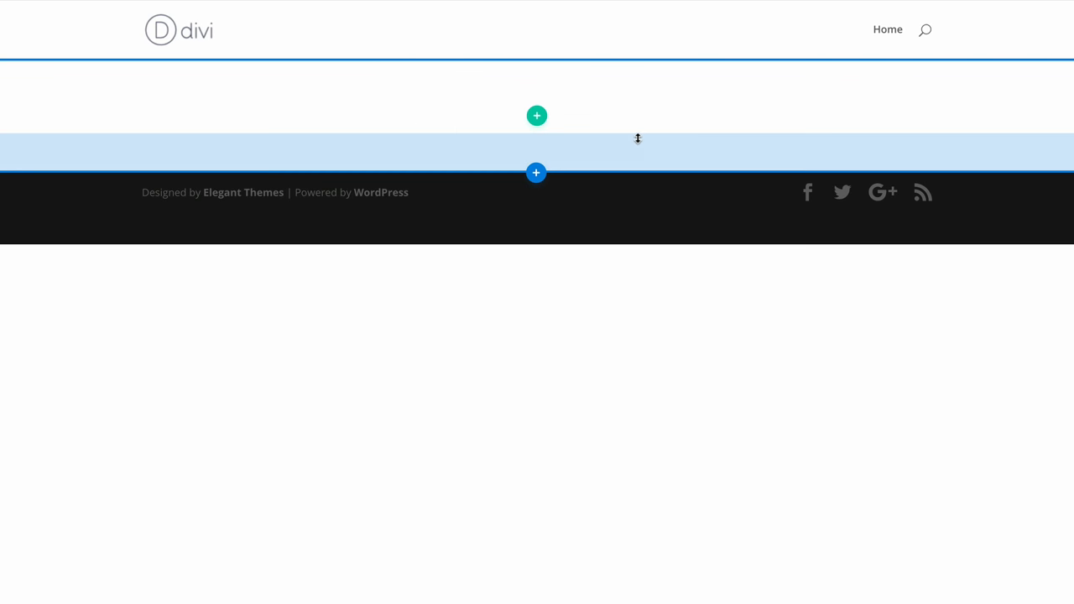
pyautogui.click(537, 115)
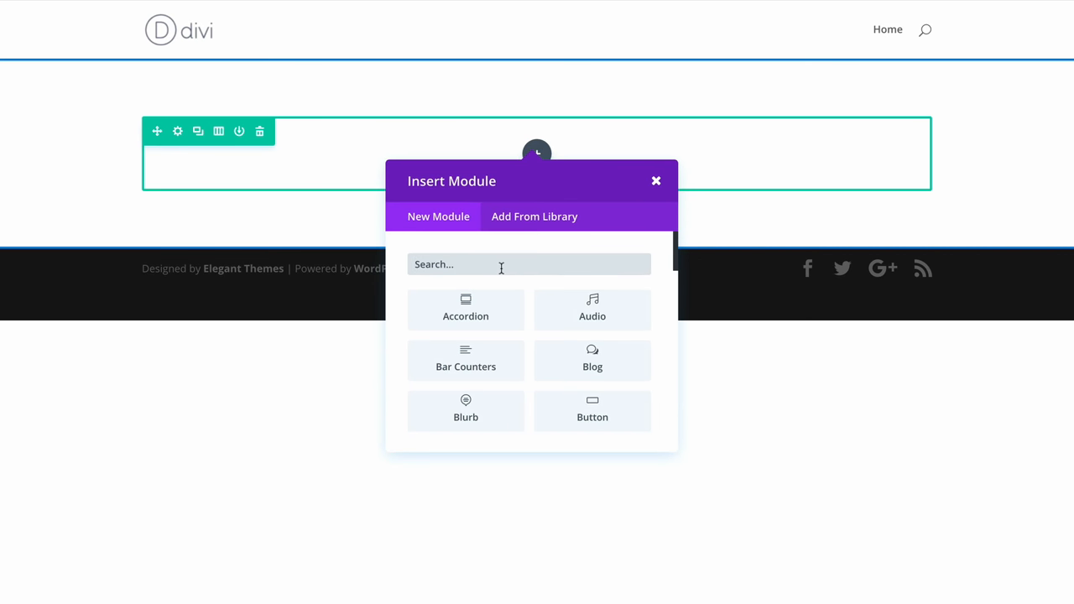
pyautogui.write('cou')
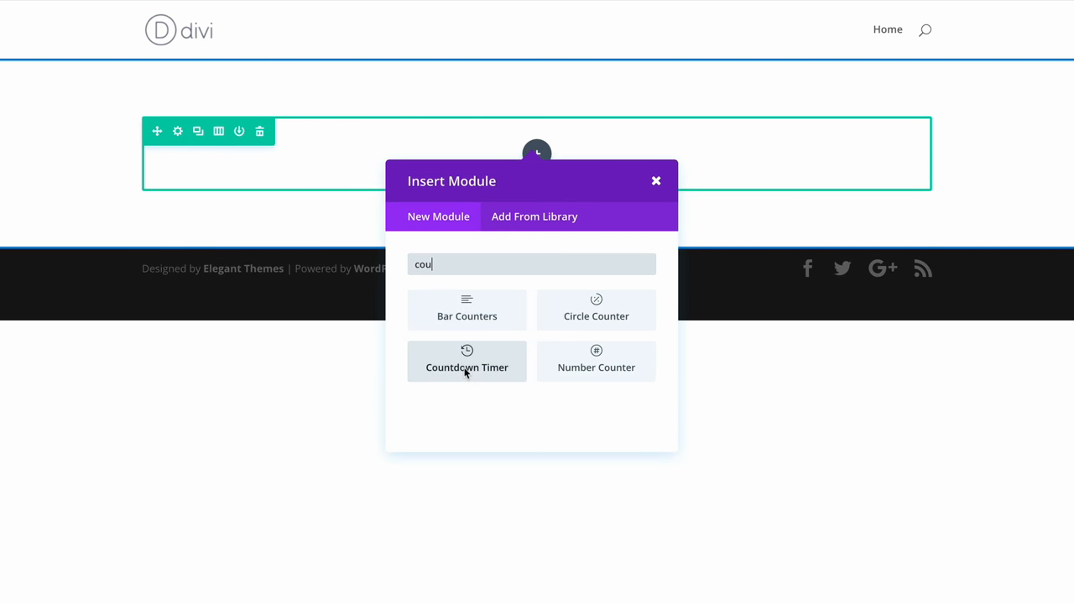
# Insert a Countdown Timer module counting down to 14 February 2017.
pyautogui.click(466, 361)
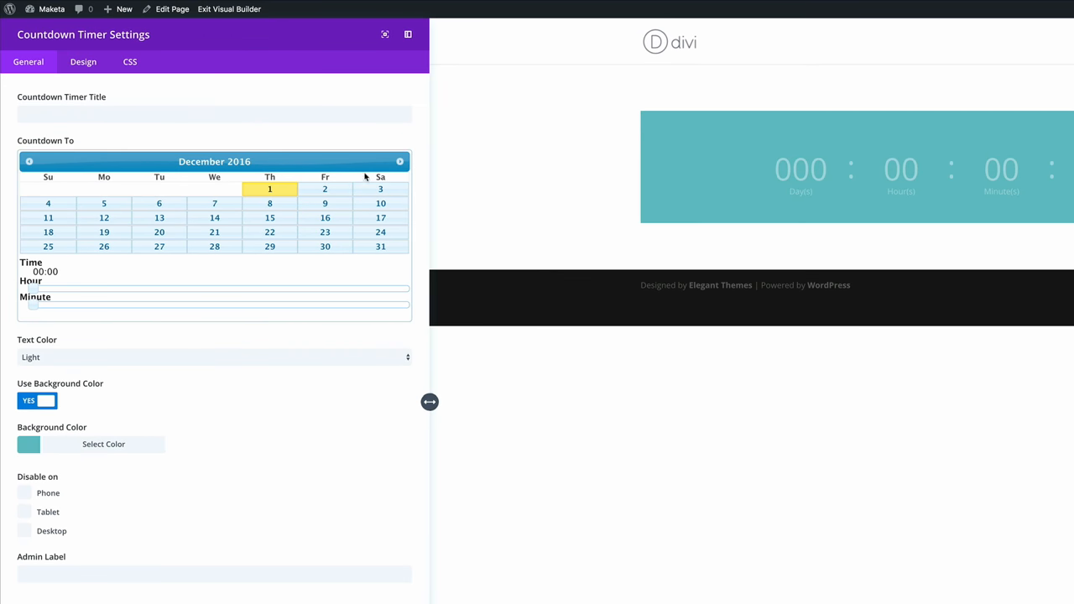
pyautogui.click(399, 161)
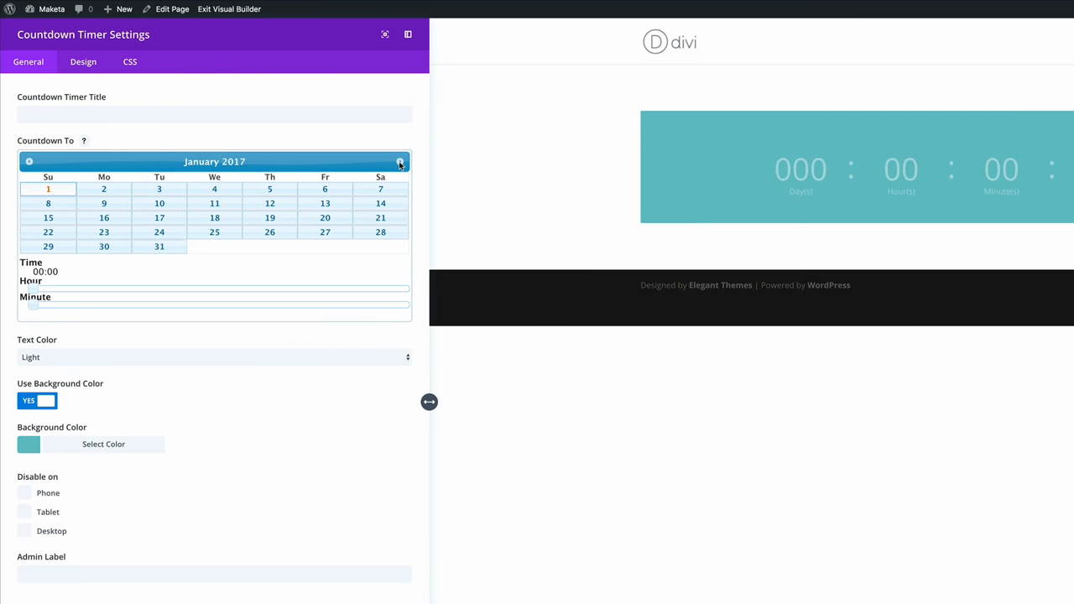
pyautogui.click(400, 161)
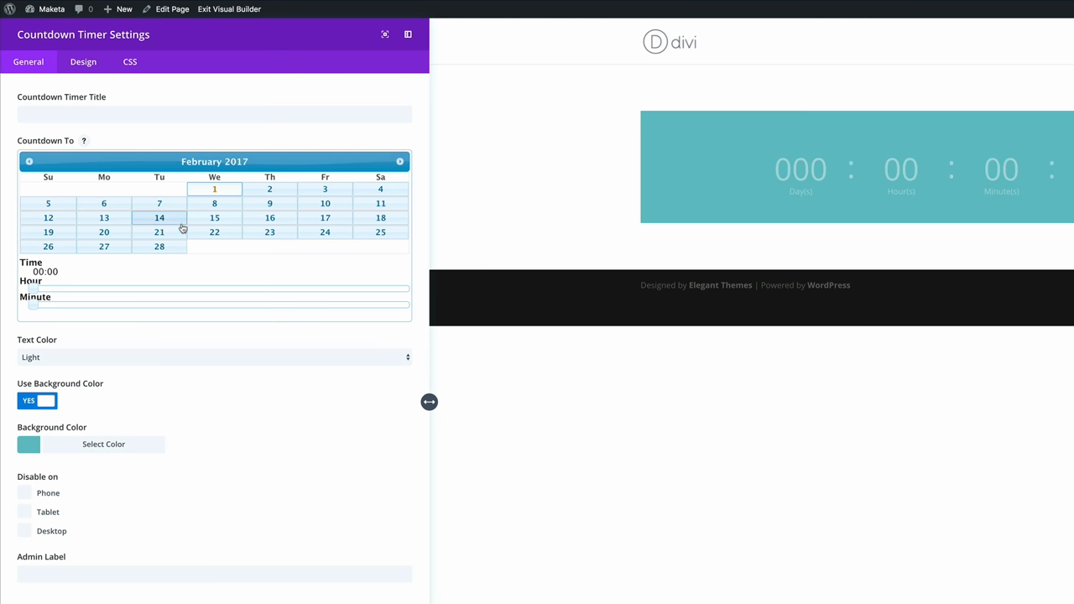
pyautogui.click(160, 218)
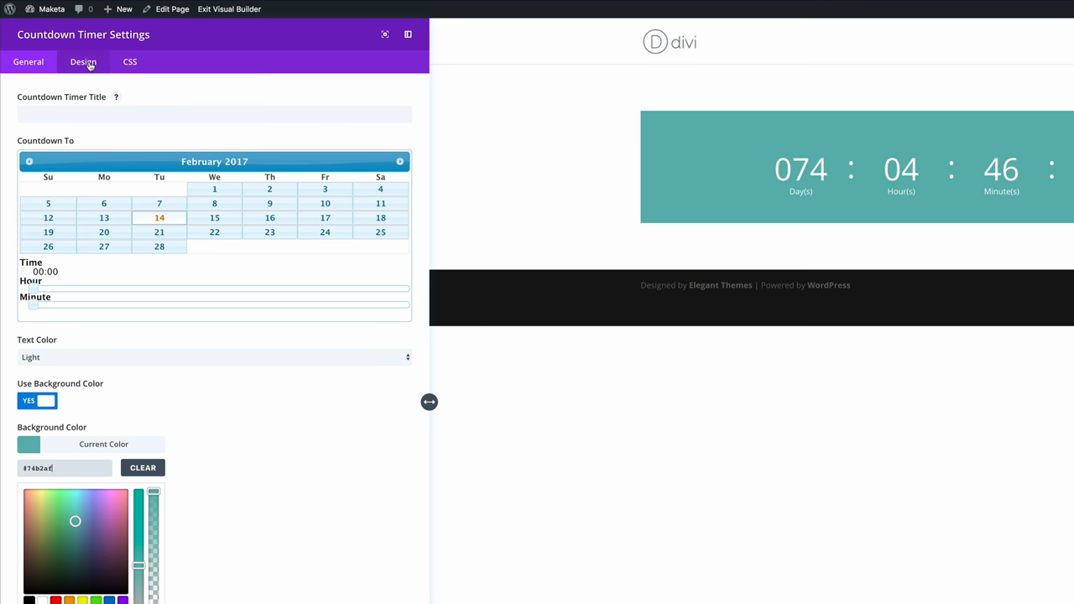
# In Design settings, set the countdown numbers to Open Sans at 60px.
pyautogui.click(83, 60)
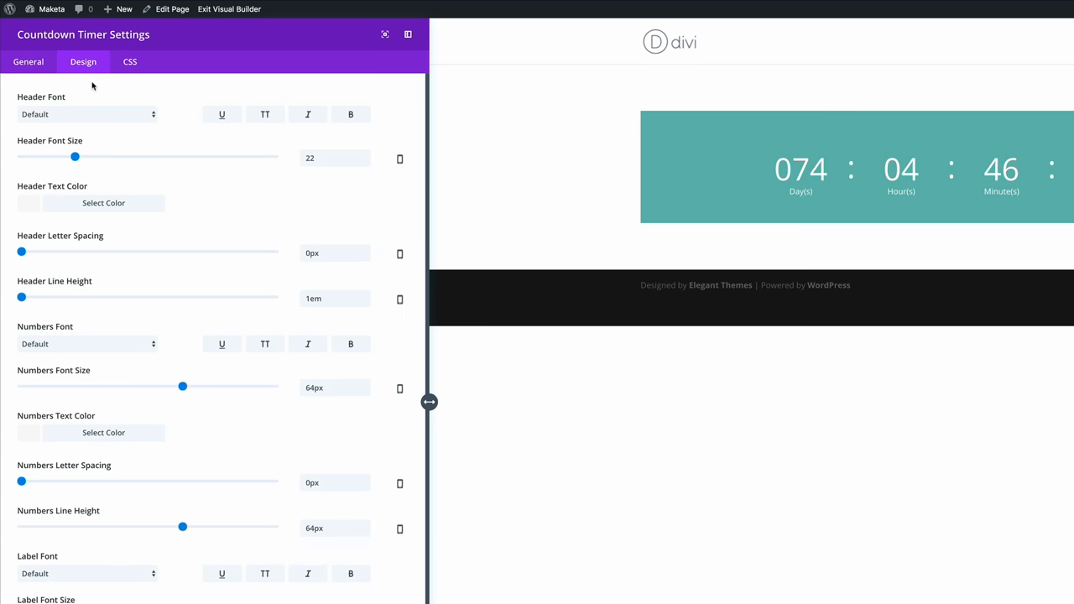
pyautogui.moveTo(134, 147)
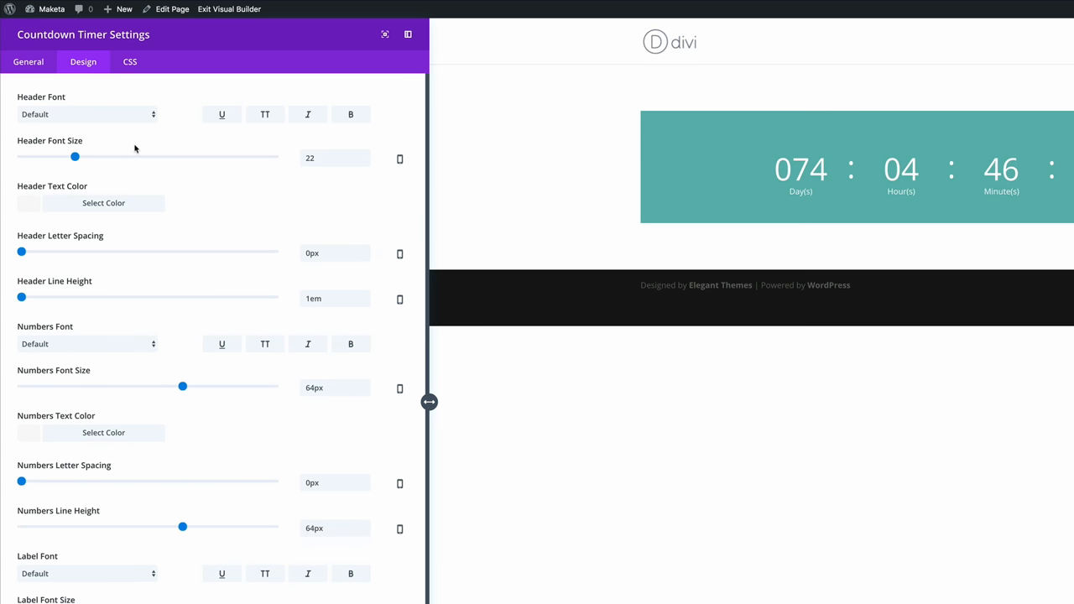
pyautogui.moveTo(130, 134)
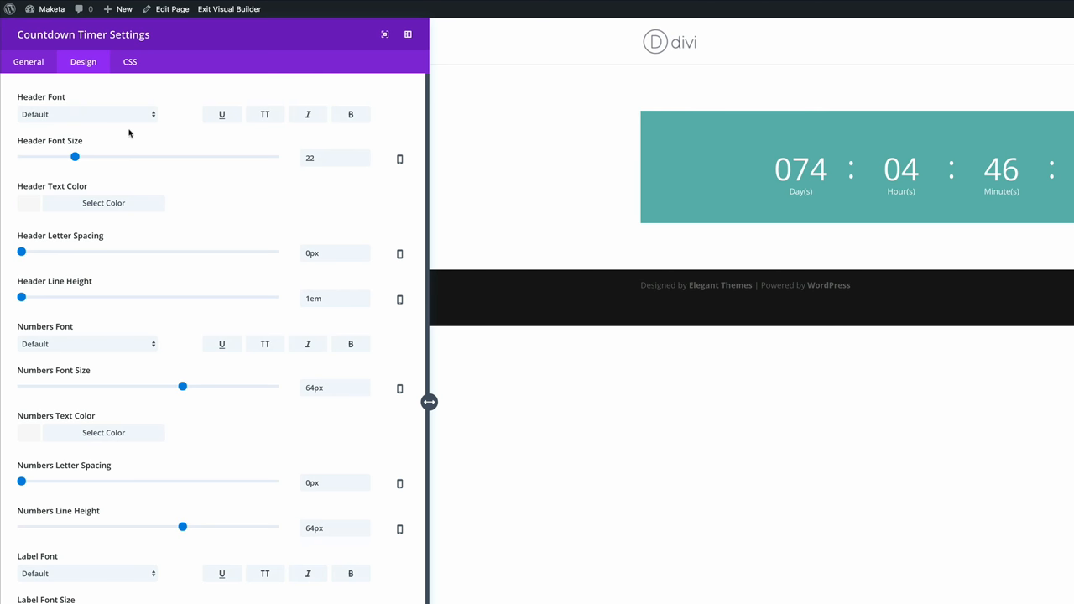
pyautogui.moveTo(143, 228)
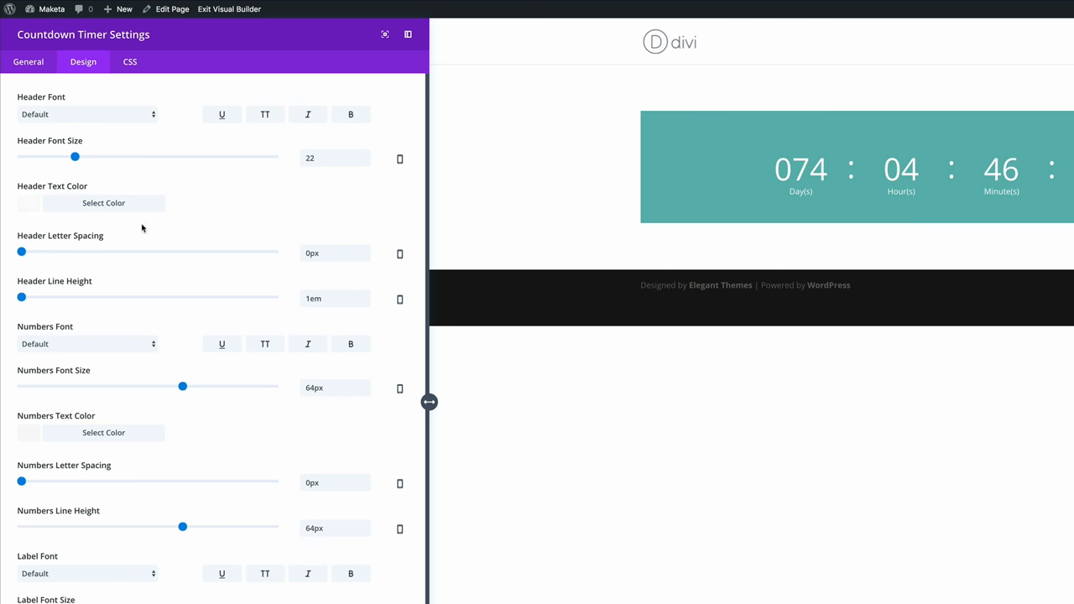
pyautogui.click(87, 342)
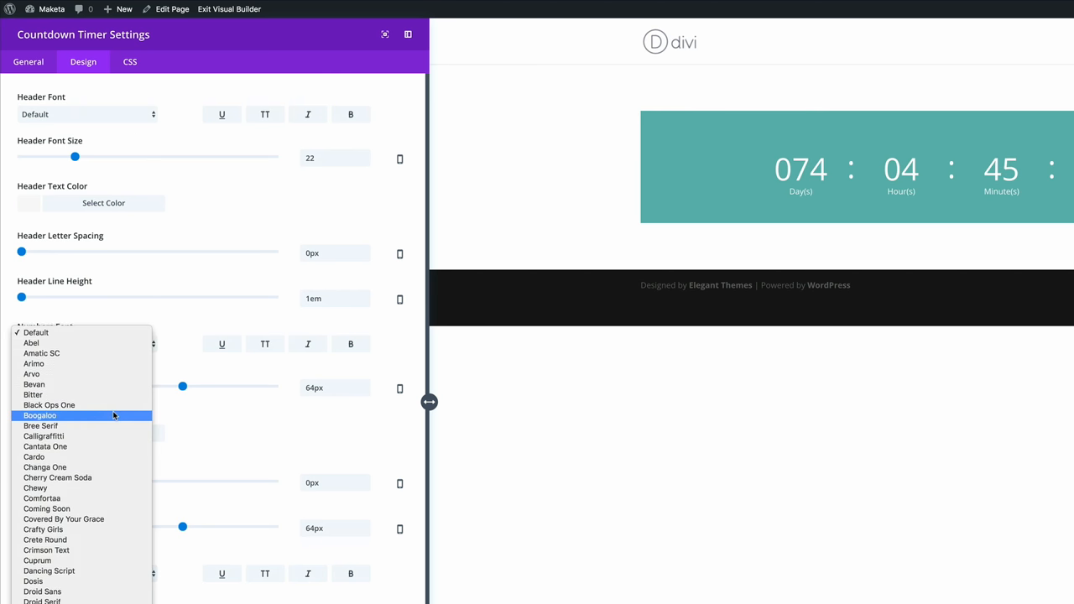
pyautogui.scroll(-3)
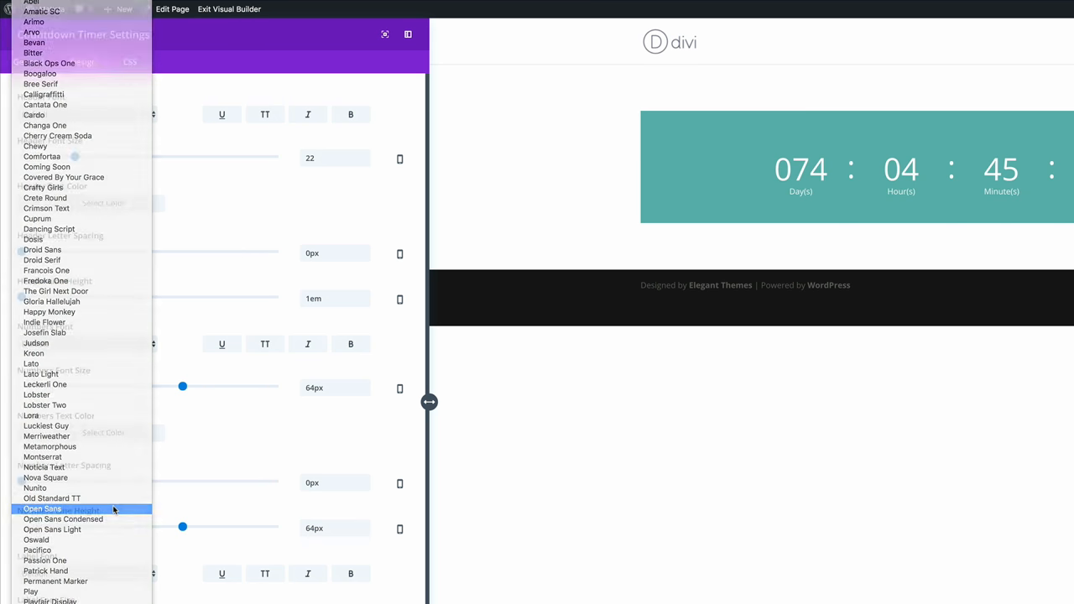
pyautogui.click(42, 508)
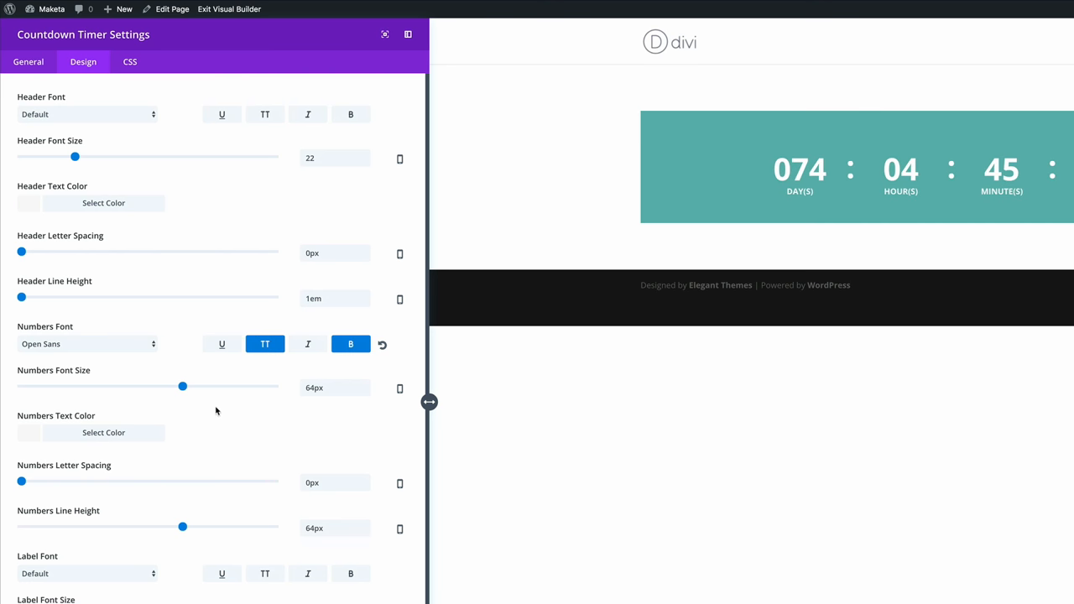
pyautogui.moveTo(183, 385); pyautogui.dragTo(178, 386)
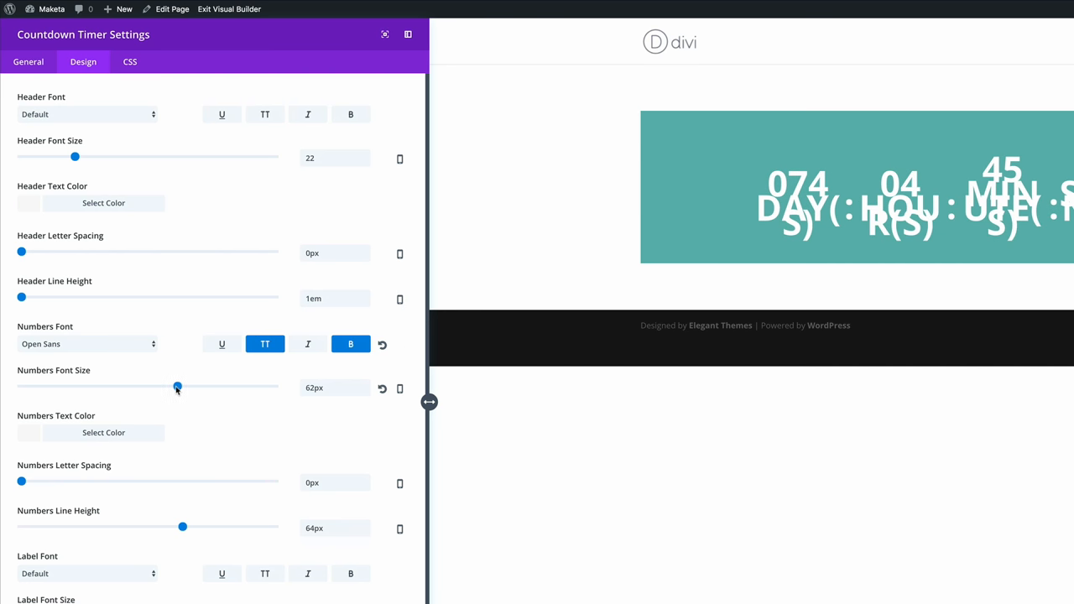
pyautogui.moveTo(177, 388); pyautogui.dragTo(172, 388)
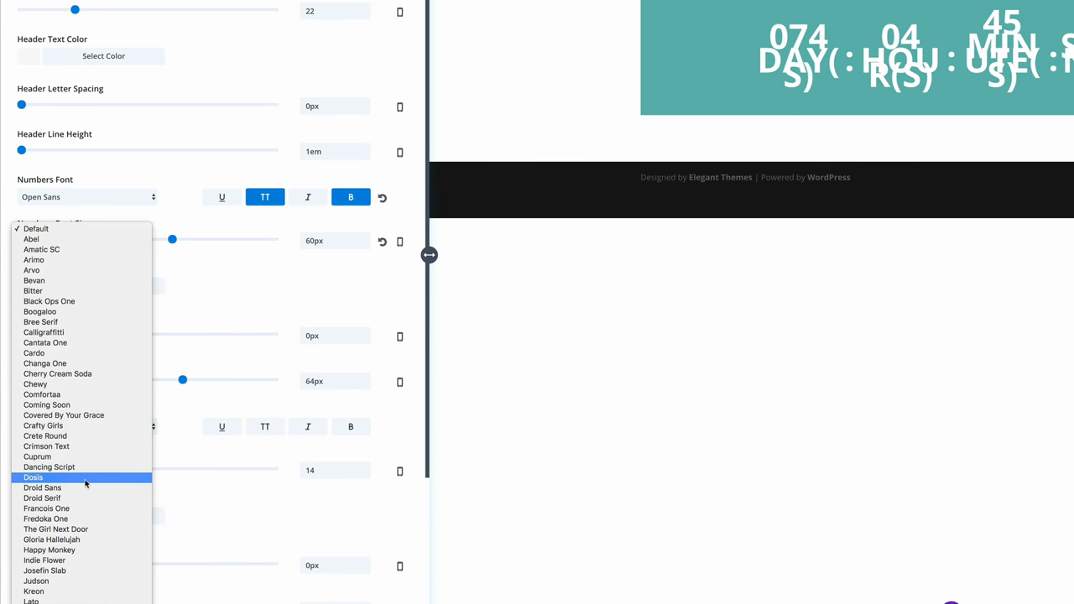
# Enlarge the countdown labels to 15px.
pyautogui.scroll(-3)
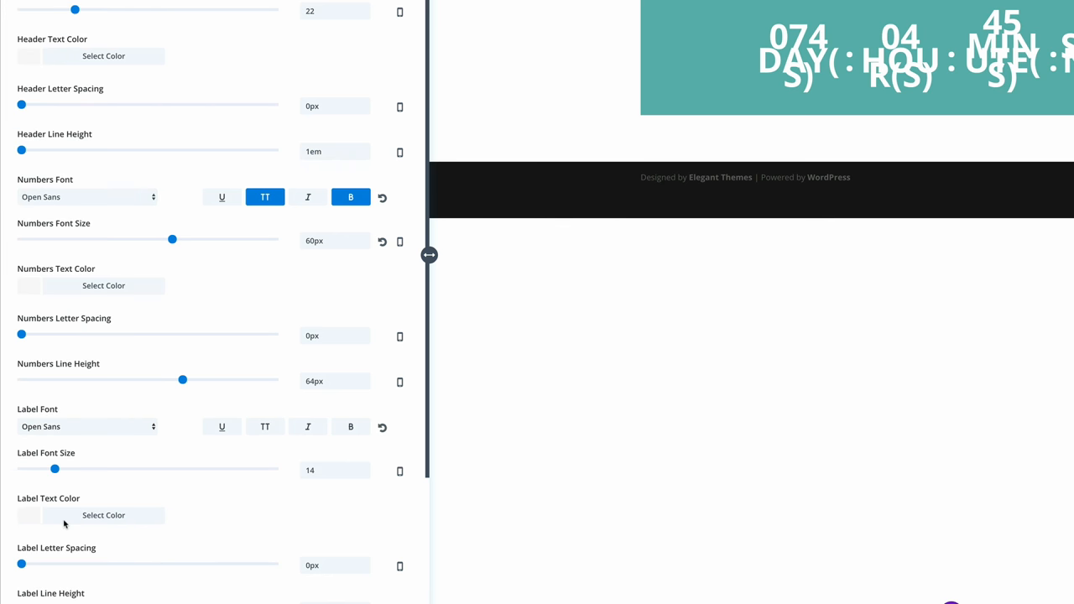
pyautogui.moveTo(262, 446)
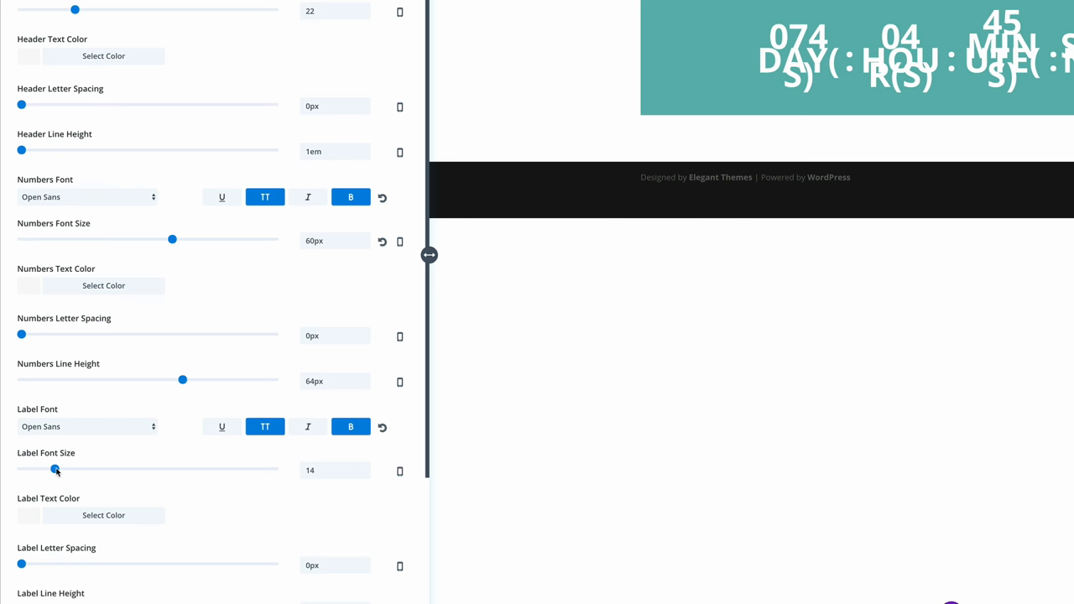
pyautogui.moveTo(55, 470); pyautogui.dragTo(57, 469)
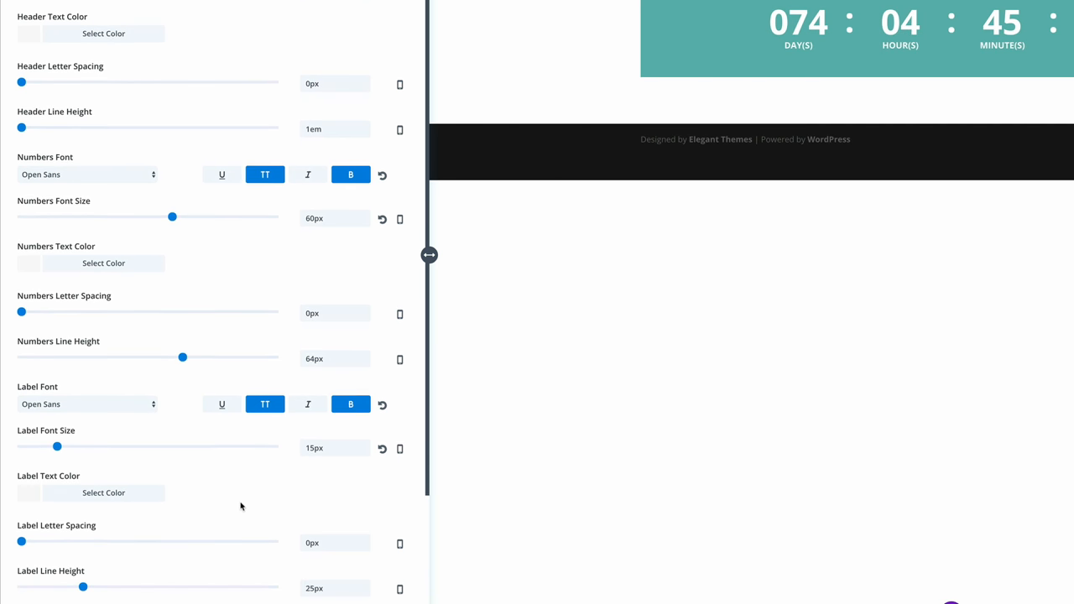
pyautogui.scroll(-3)
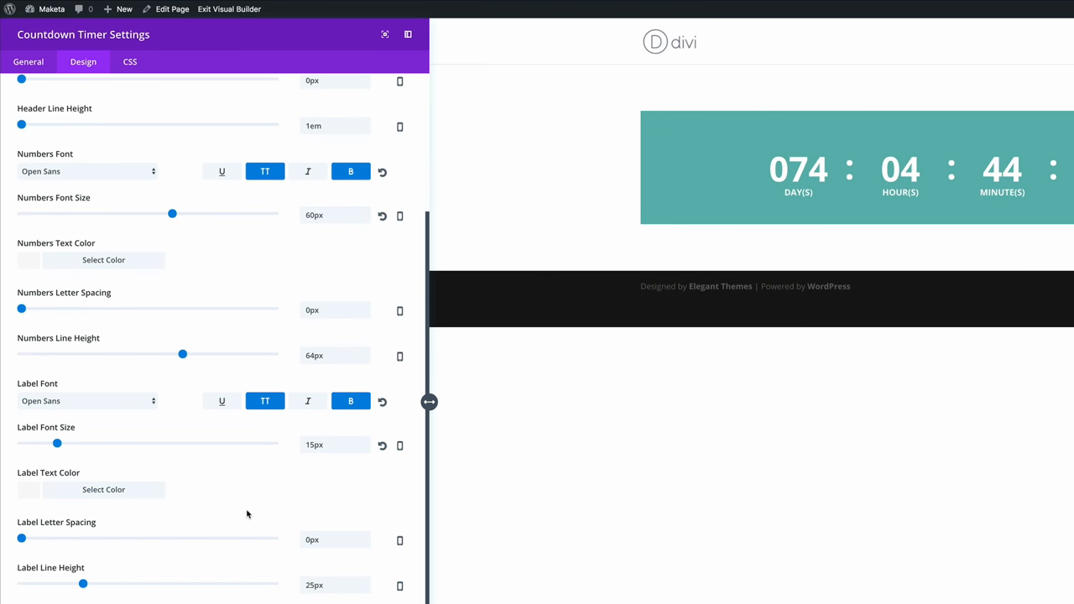
pyautogui.click(131, 61)
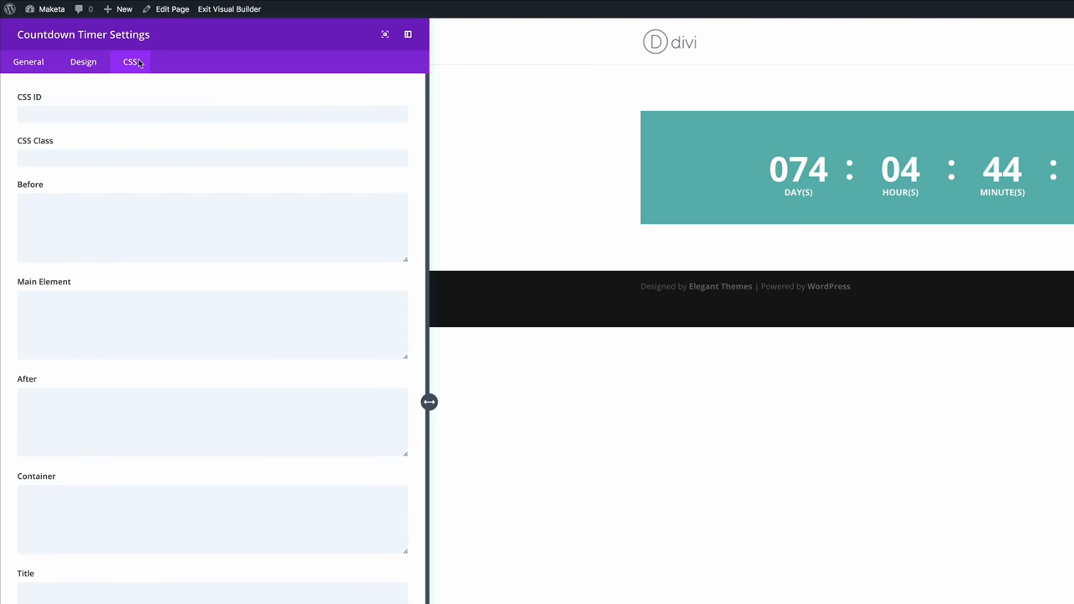
# Close the Countdown Timer settings to return to the plain page view.
pyautogui.click(211, 158)
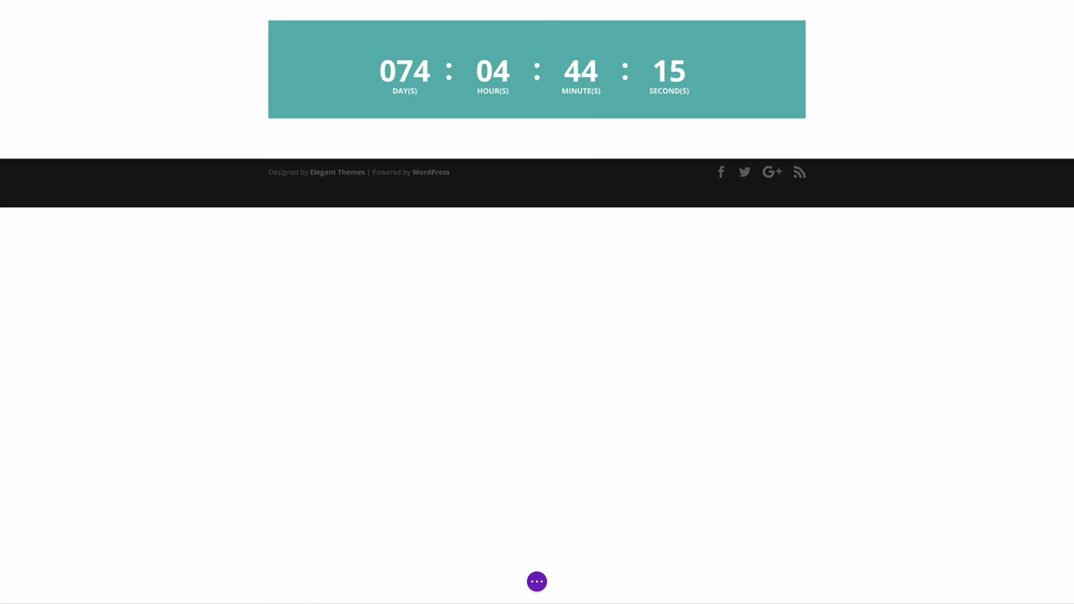
# Reach the page settings' Custom CSS area for the countdown card styles.
pyautogui.click(537, 580)
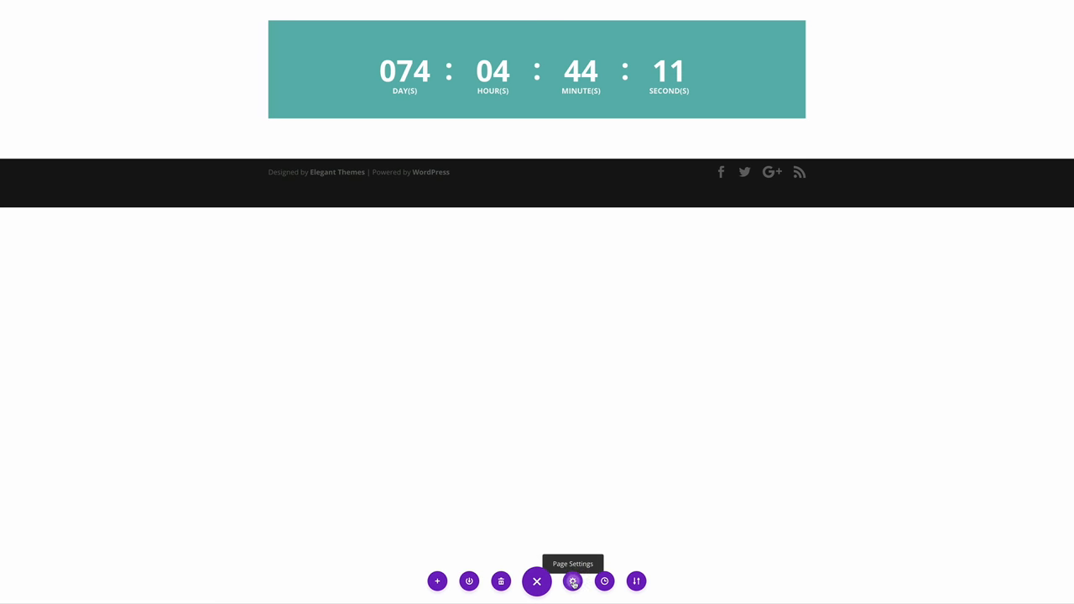
pyautogui.click(572, 580)
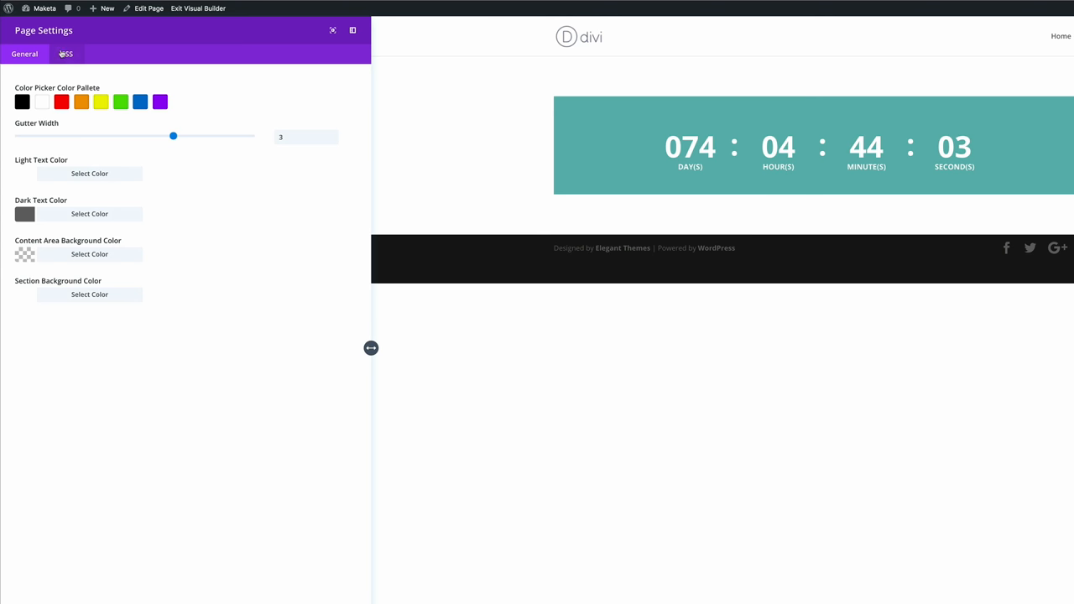
pyautogui.click(67, 54)
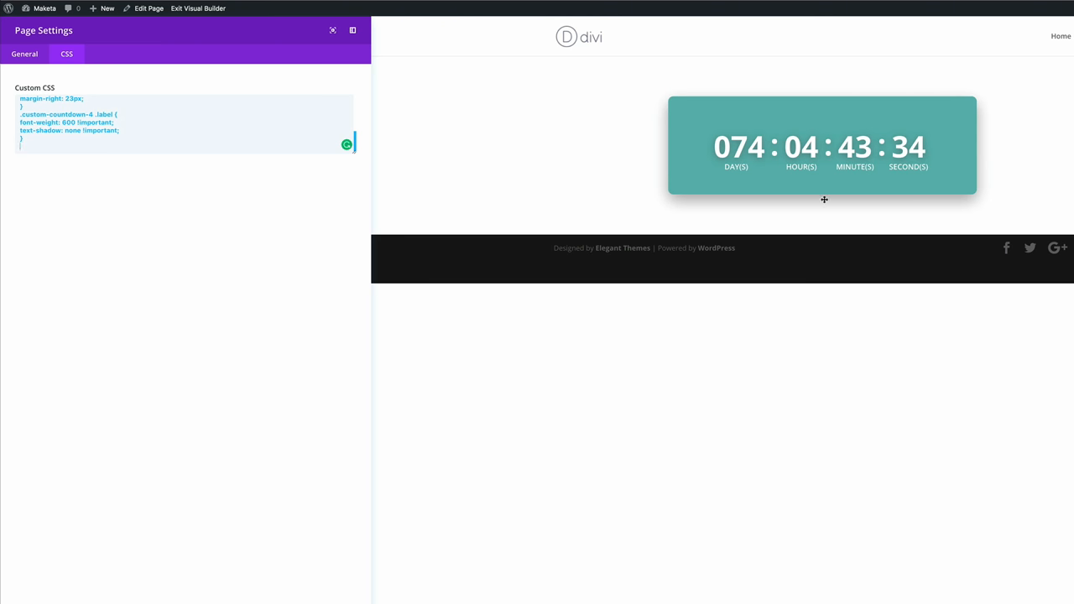
pyautogui.moveTo(705, 182)
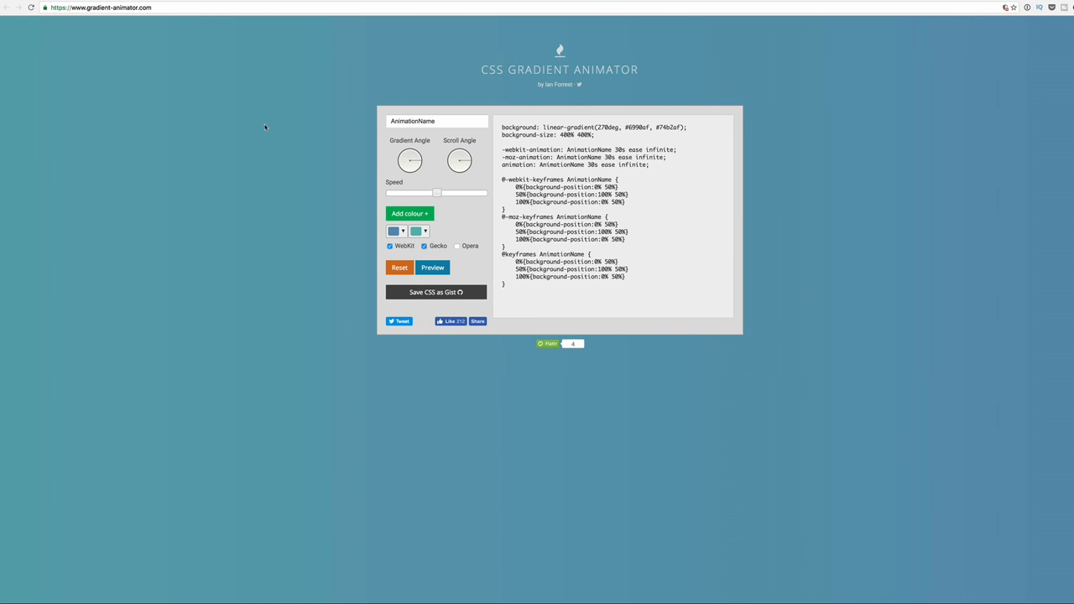
pyautogui.moveTo(339, 131)
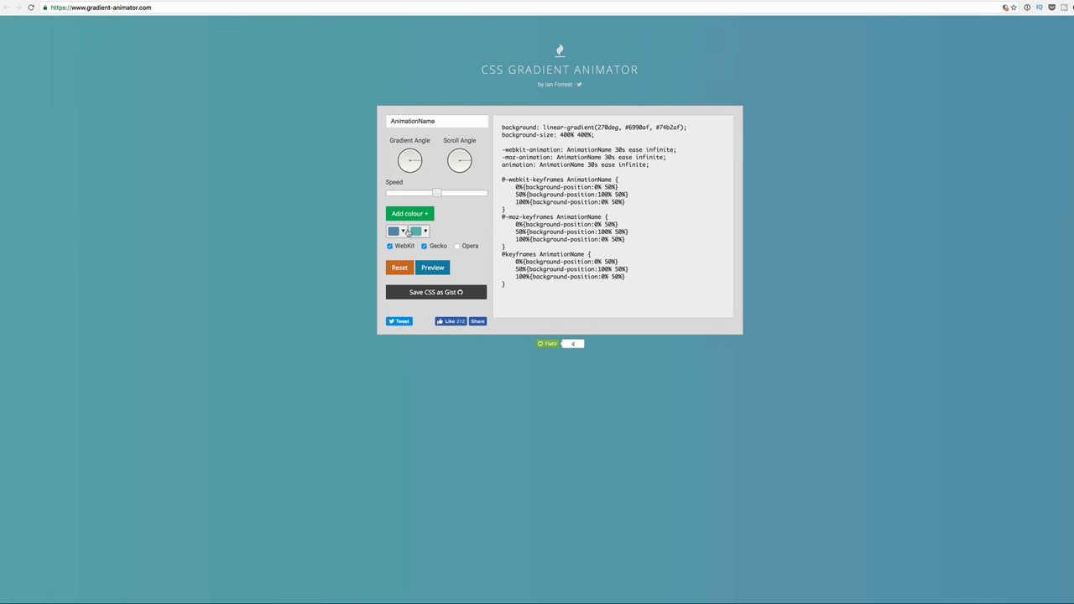
# Pick and confirm a gradient colour on gradient-animator.com to generate the animated CSS.
pyautogui.click(395, 232)
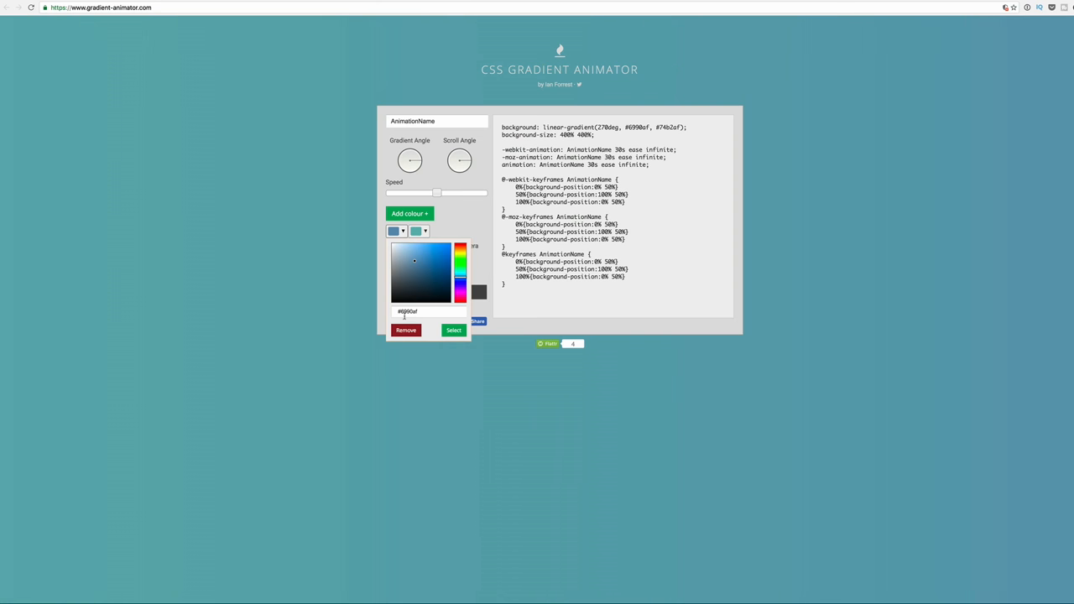
pyautogui.click(453, 329)
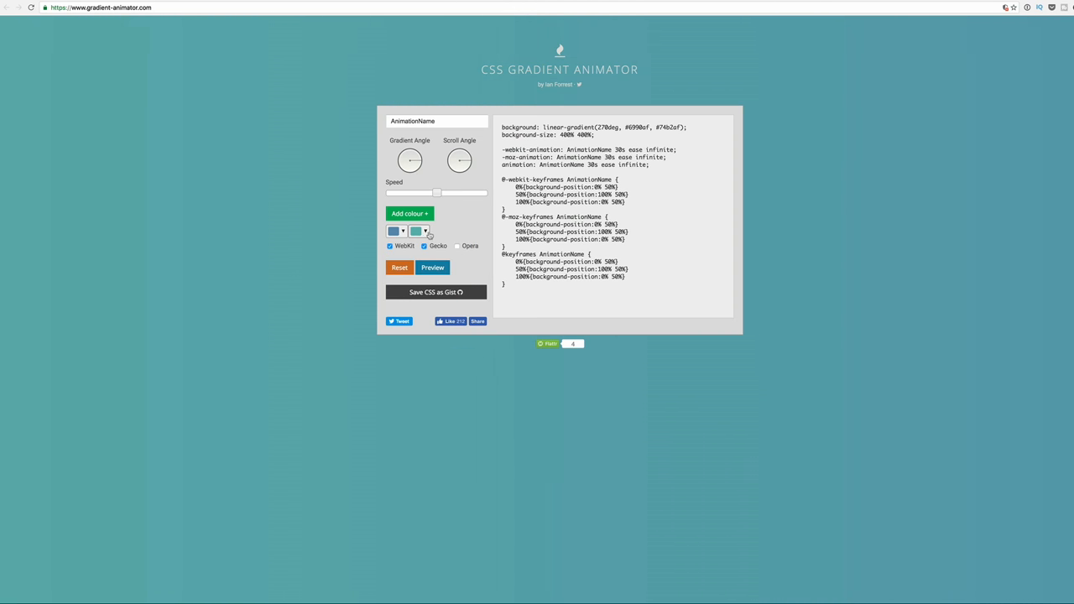
pyautogui.click(418, 231)
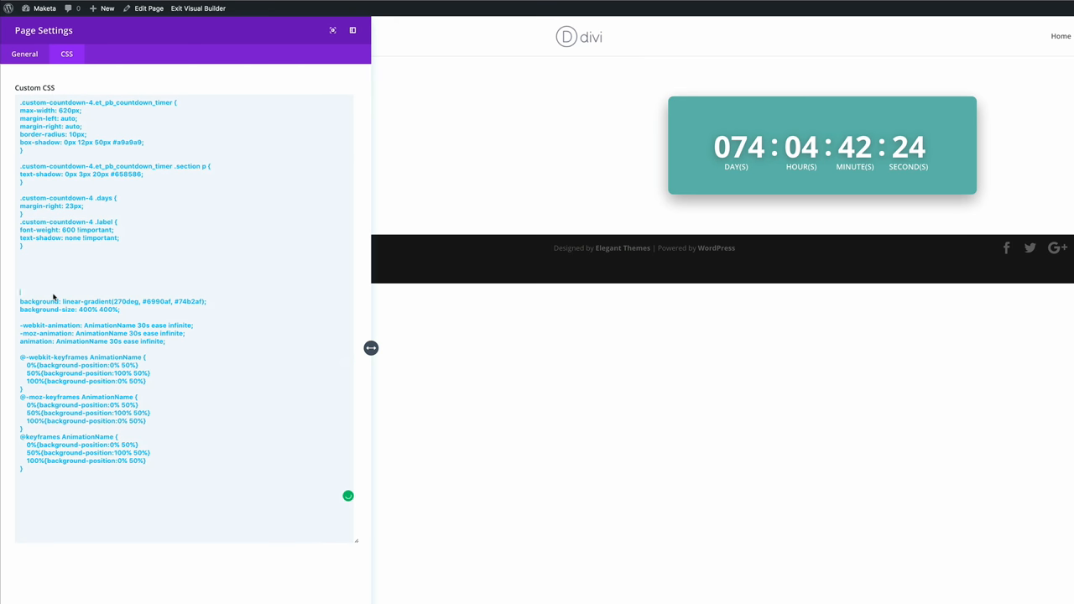
# Scope the gradient CSS under '.custom-countdown-4 {' and close page settings.
pyautogui.write('.custom-countdown-4 {')
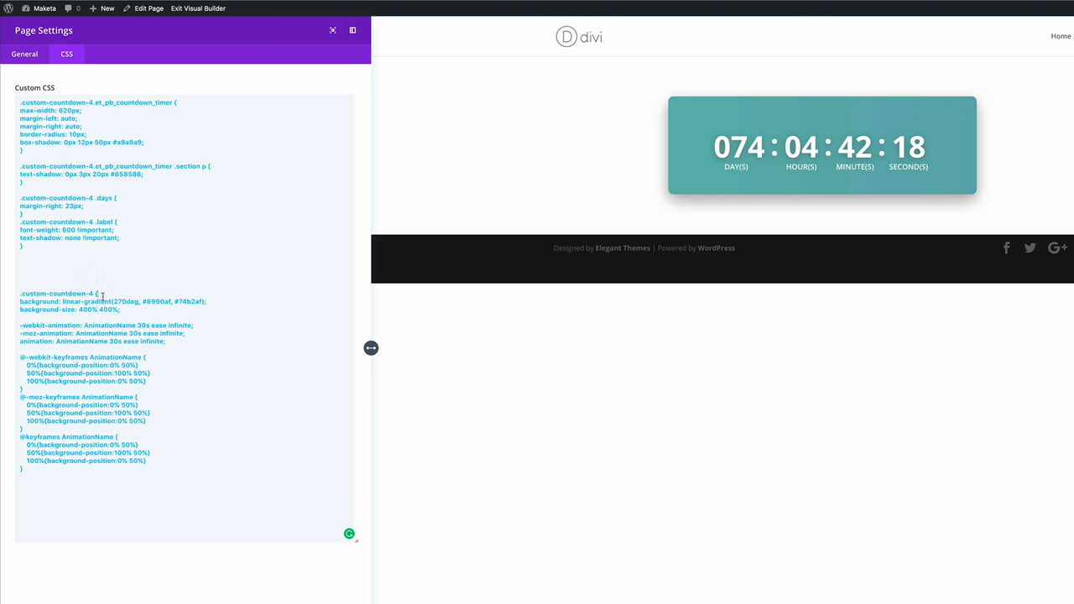
pyautogui.moveTo(742, 117)
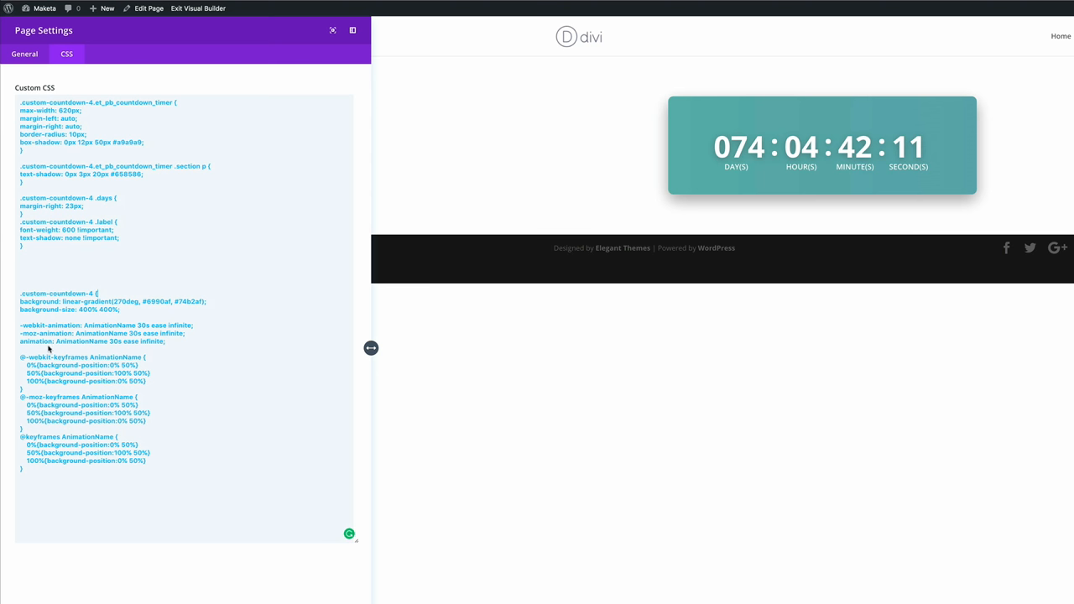
pyautogui.moveTo(37, 351)
pyautogui.write('}')
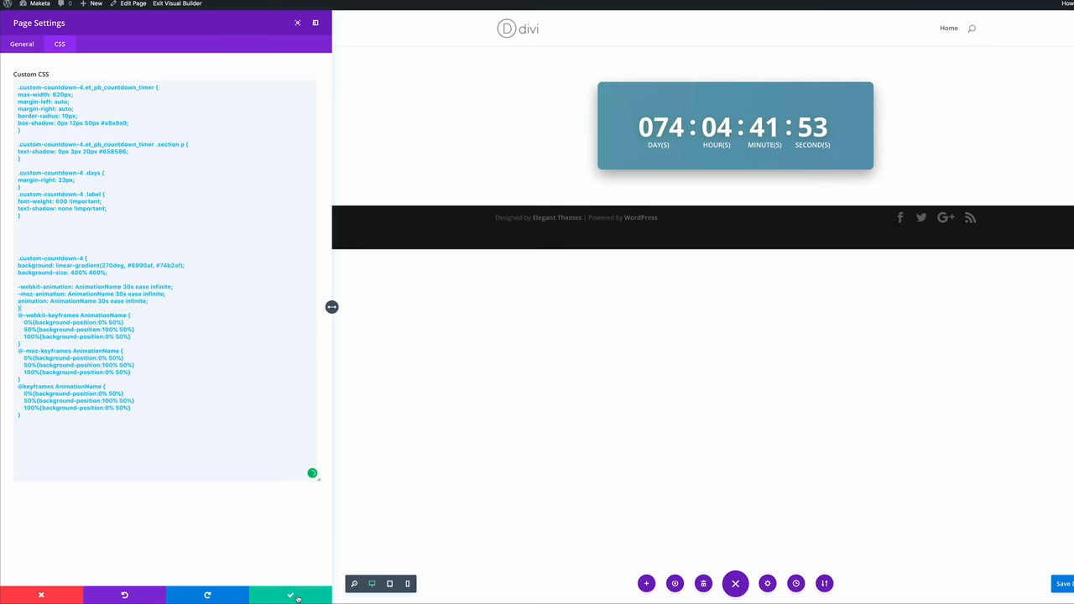
pyautogui.click(289, 595)
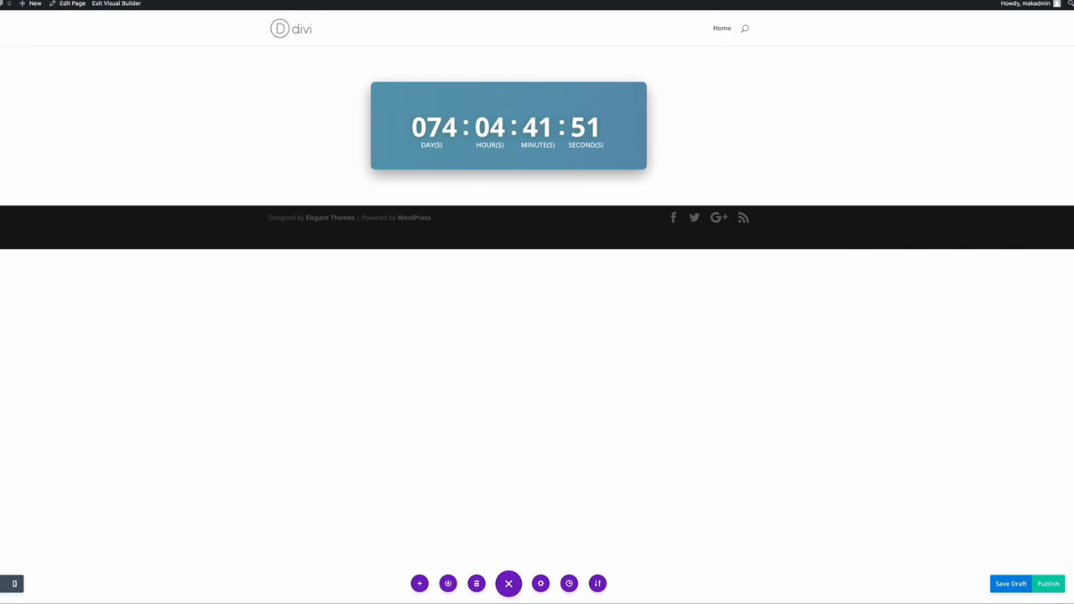